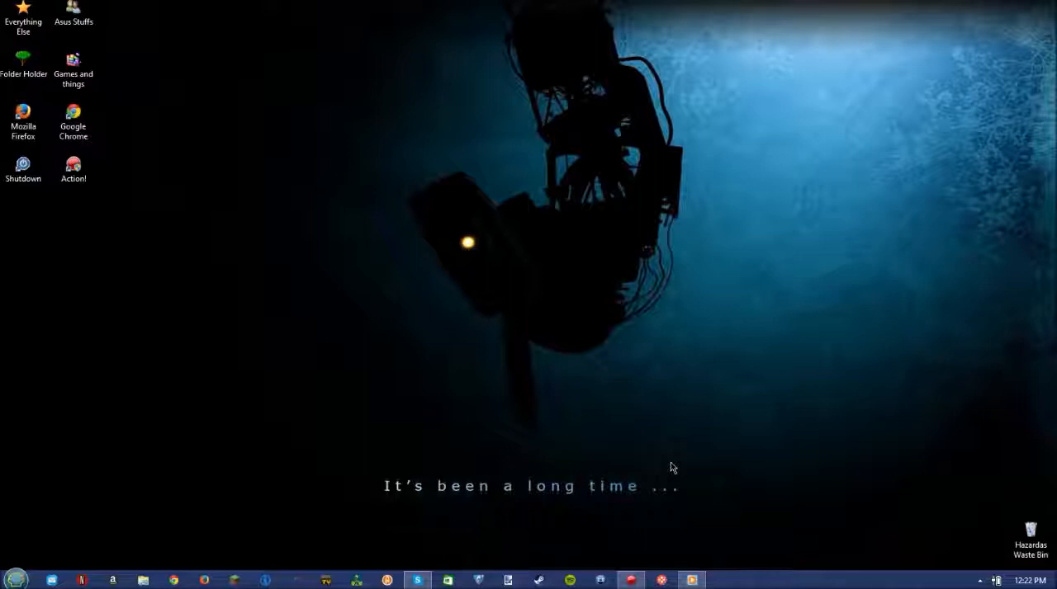
pyautogui.moveTo(450, 467)
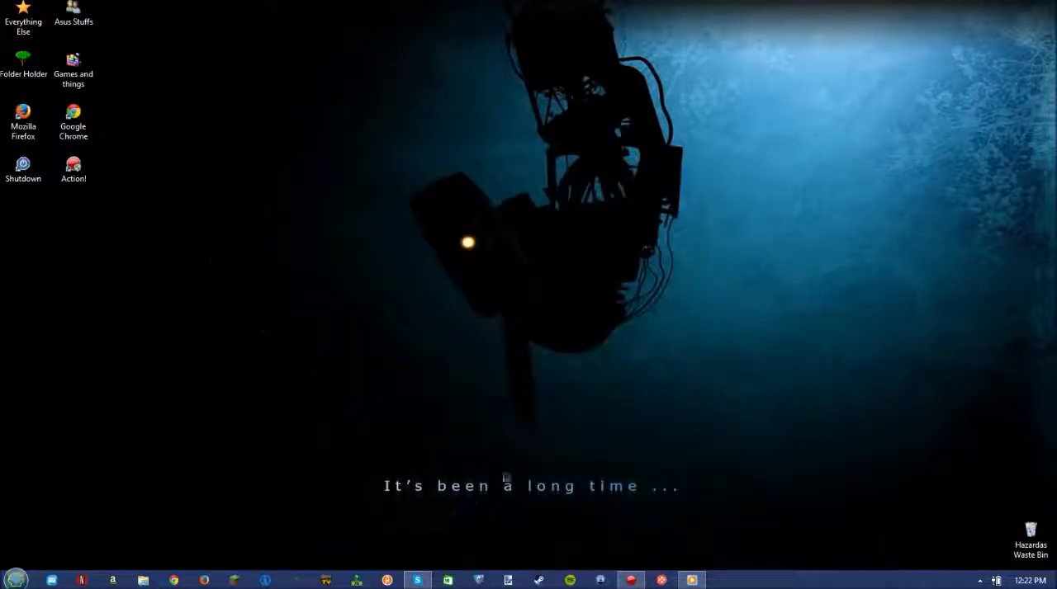
pyautogui.moveTo(795, 454)
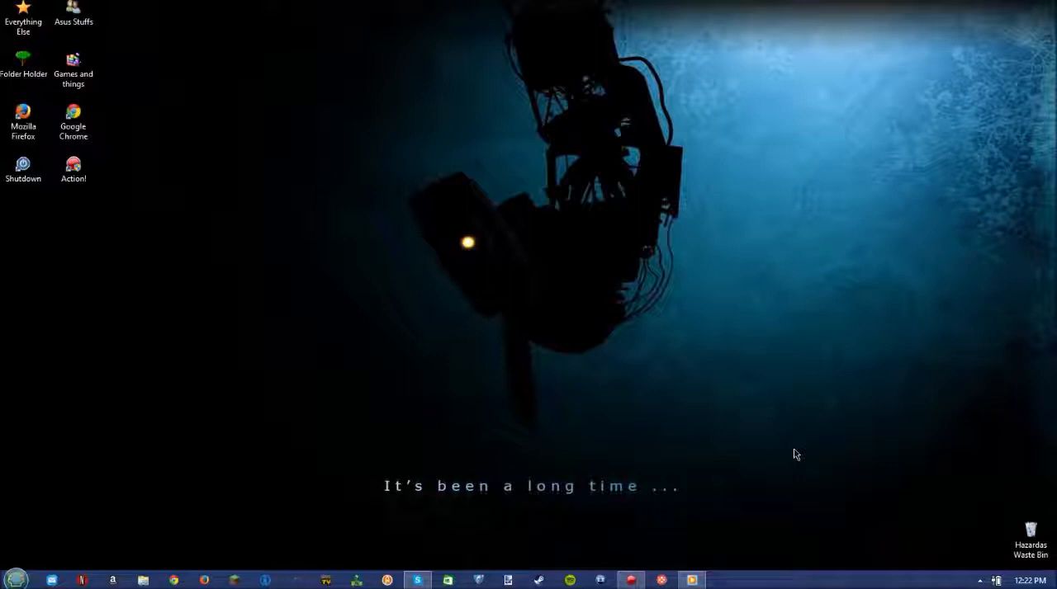